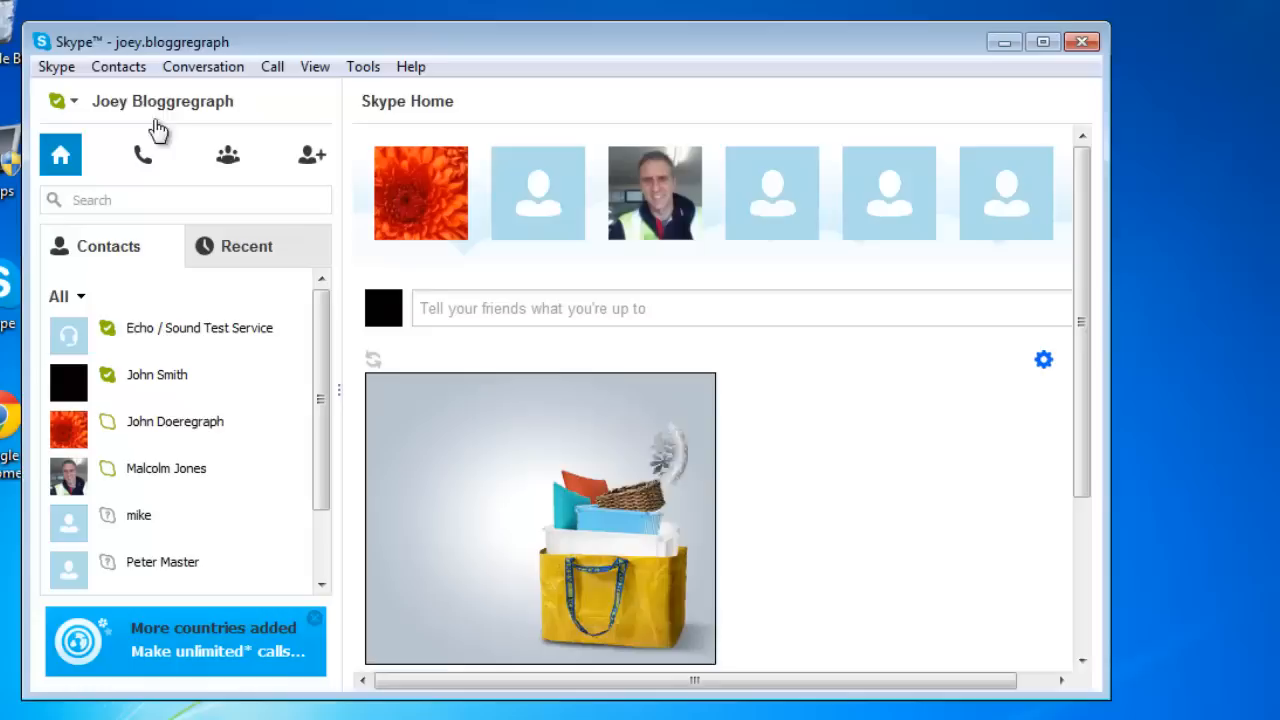
Bring up the Skype menu's Profile options for the signed-in account.
left_click(56, 66)
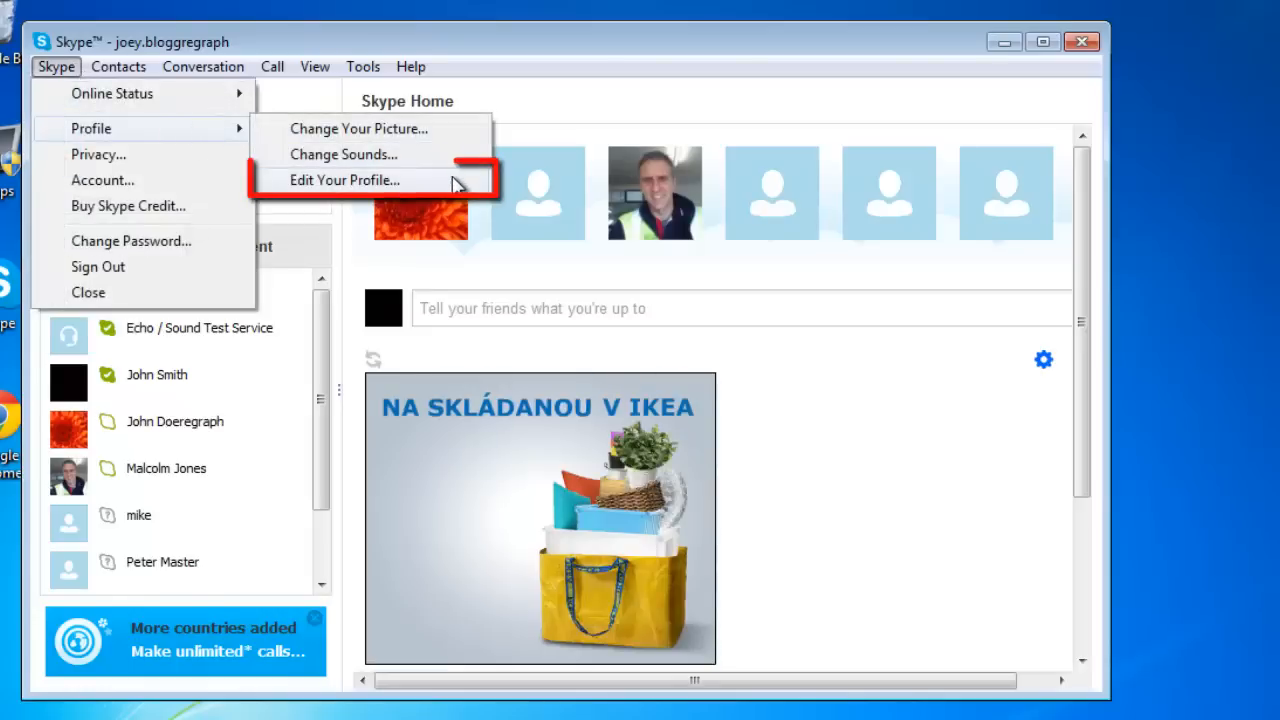
left_click(345, 180)
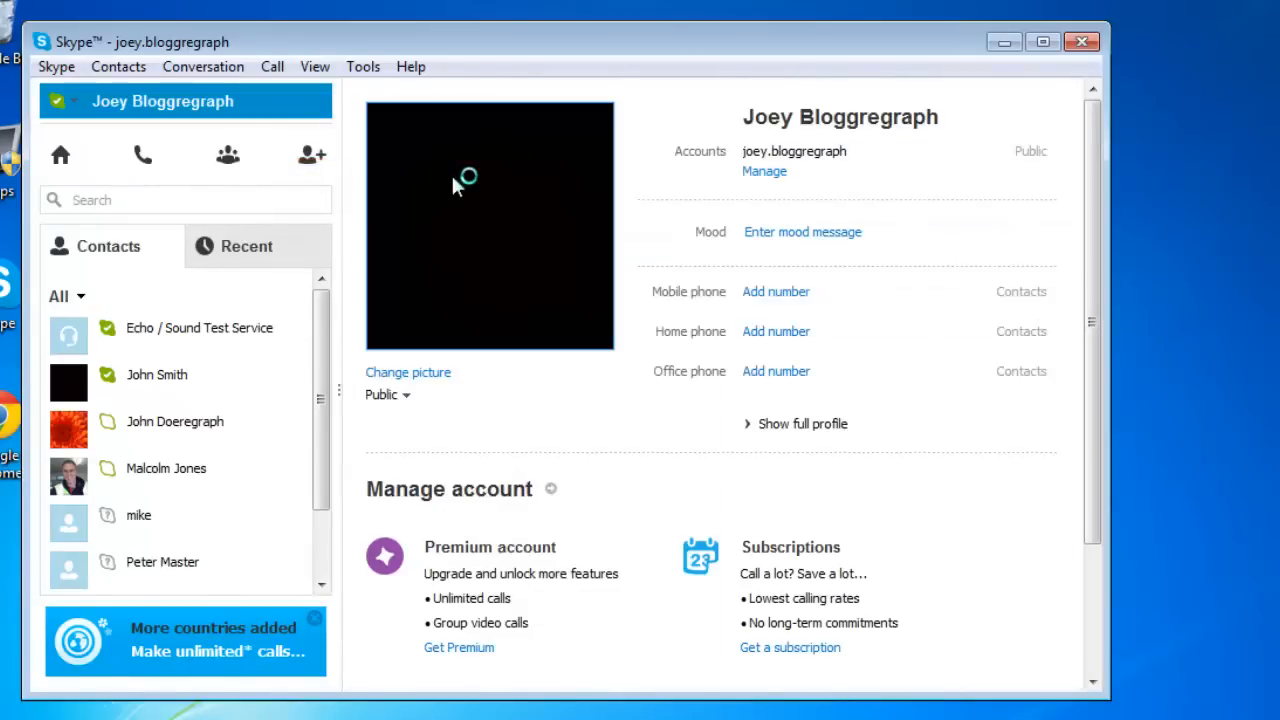
mouse_move(457, 186)
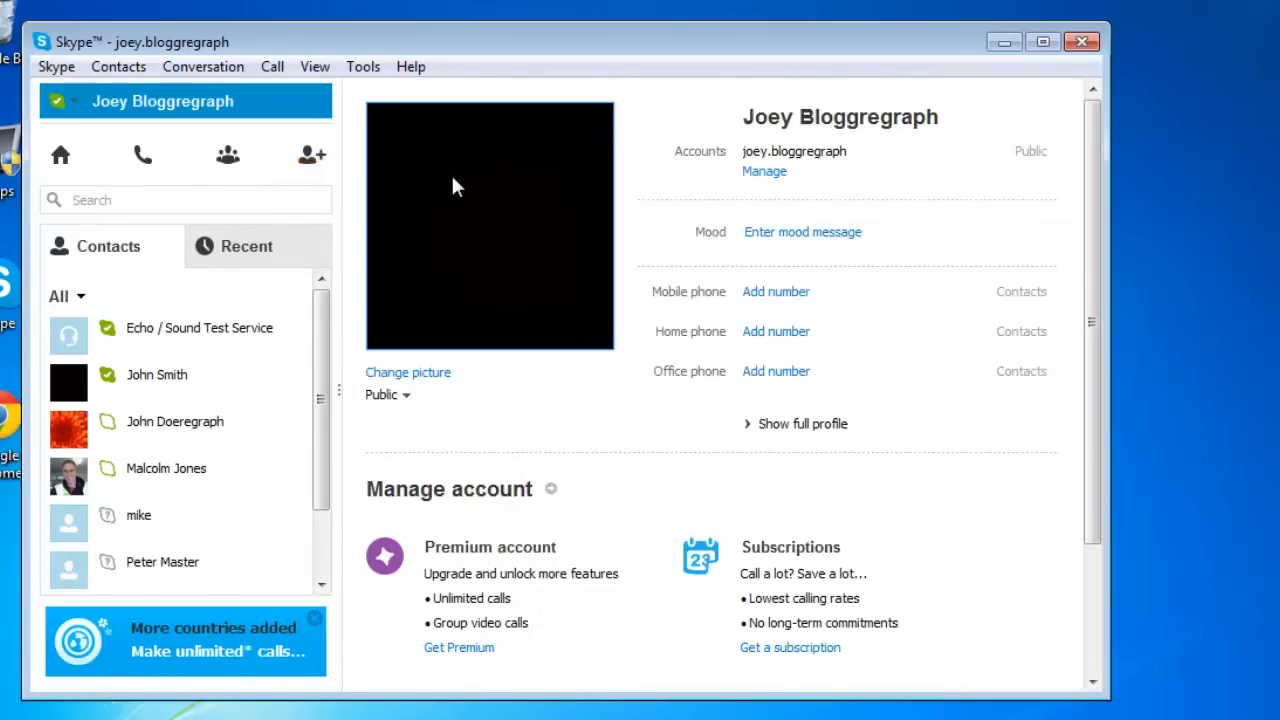
mouse_move(910, 445)
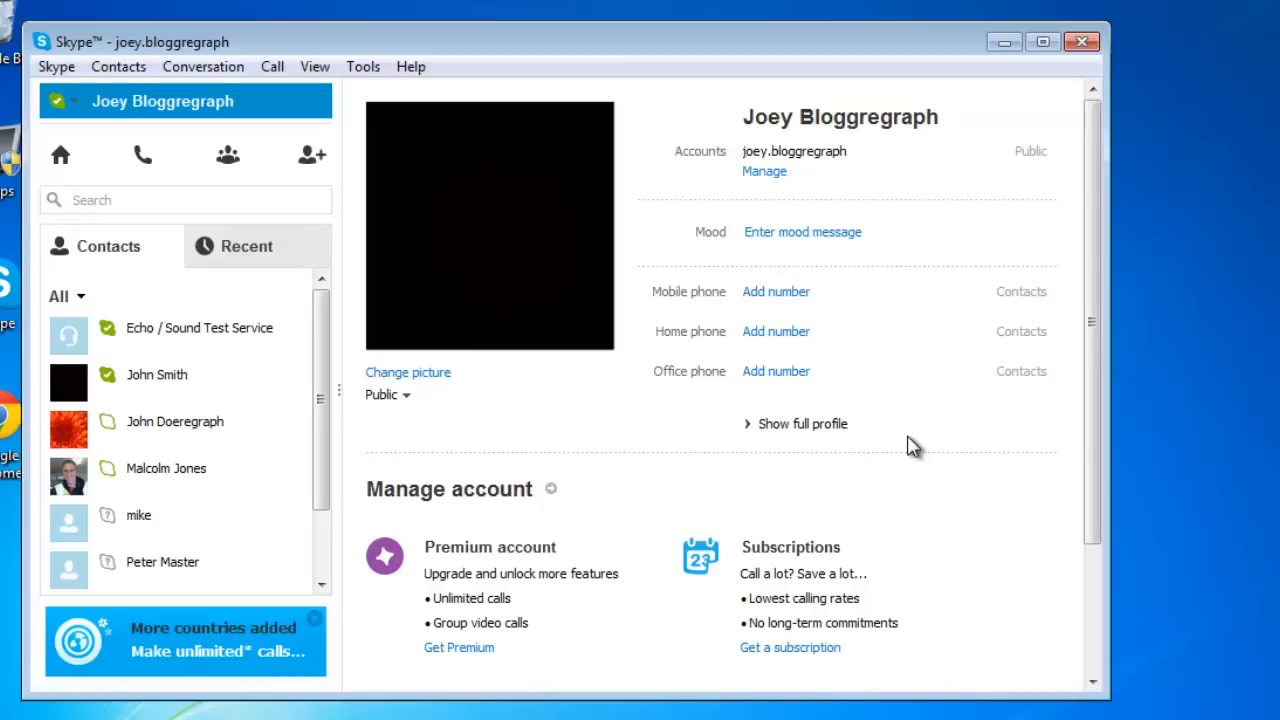
mouse_move(1090, 445)
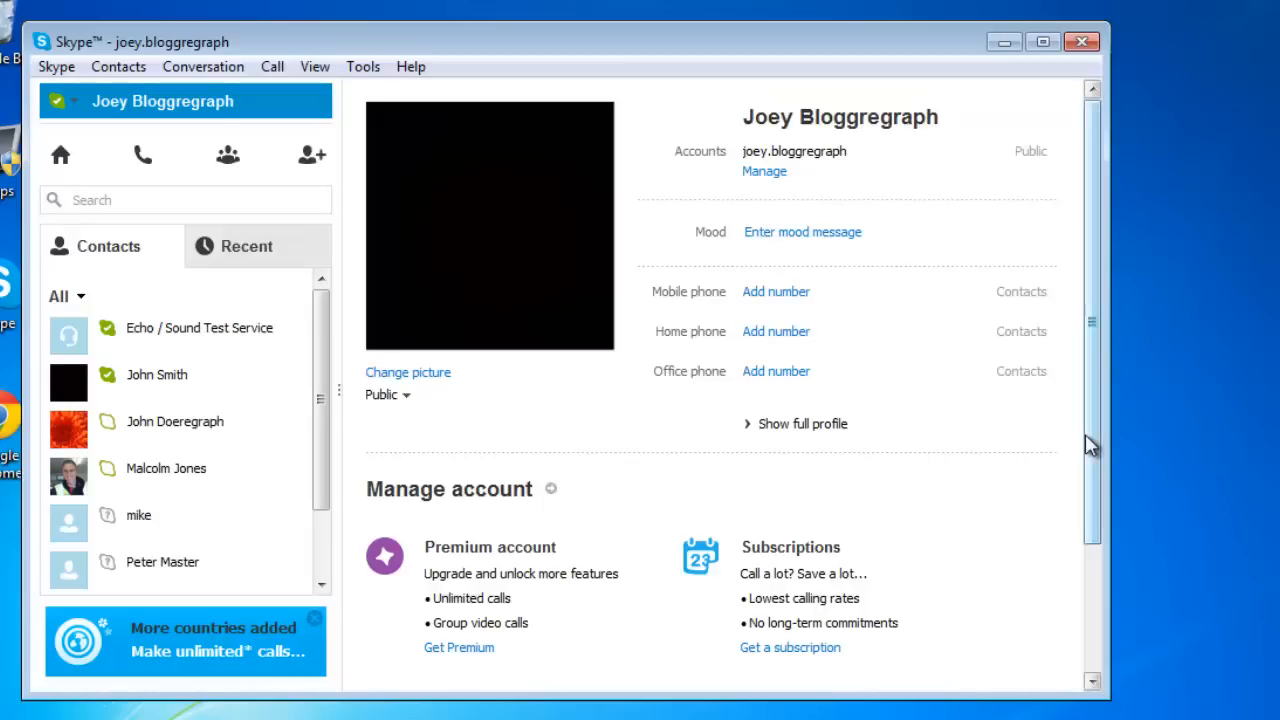
mouse_move(802, 423)
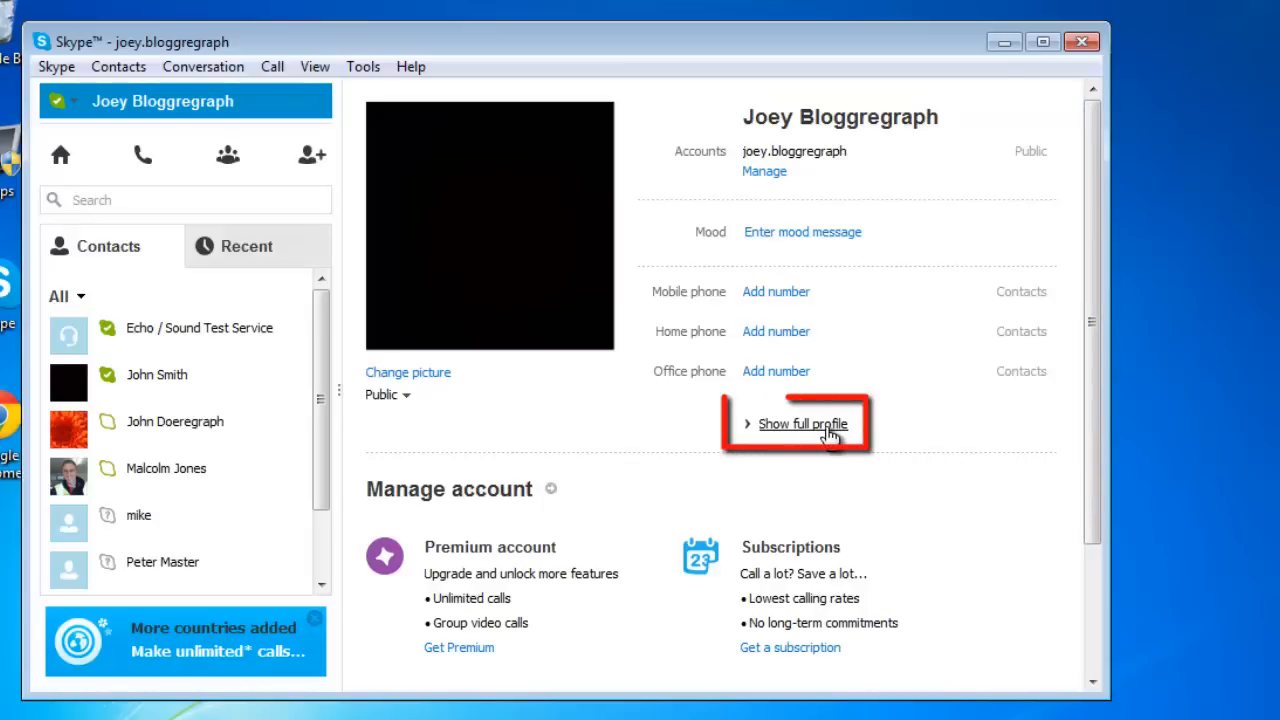
Expand the full profile and move down to the Time, Gender and Birth date fields.
left_click(800, 423)
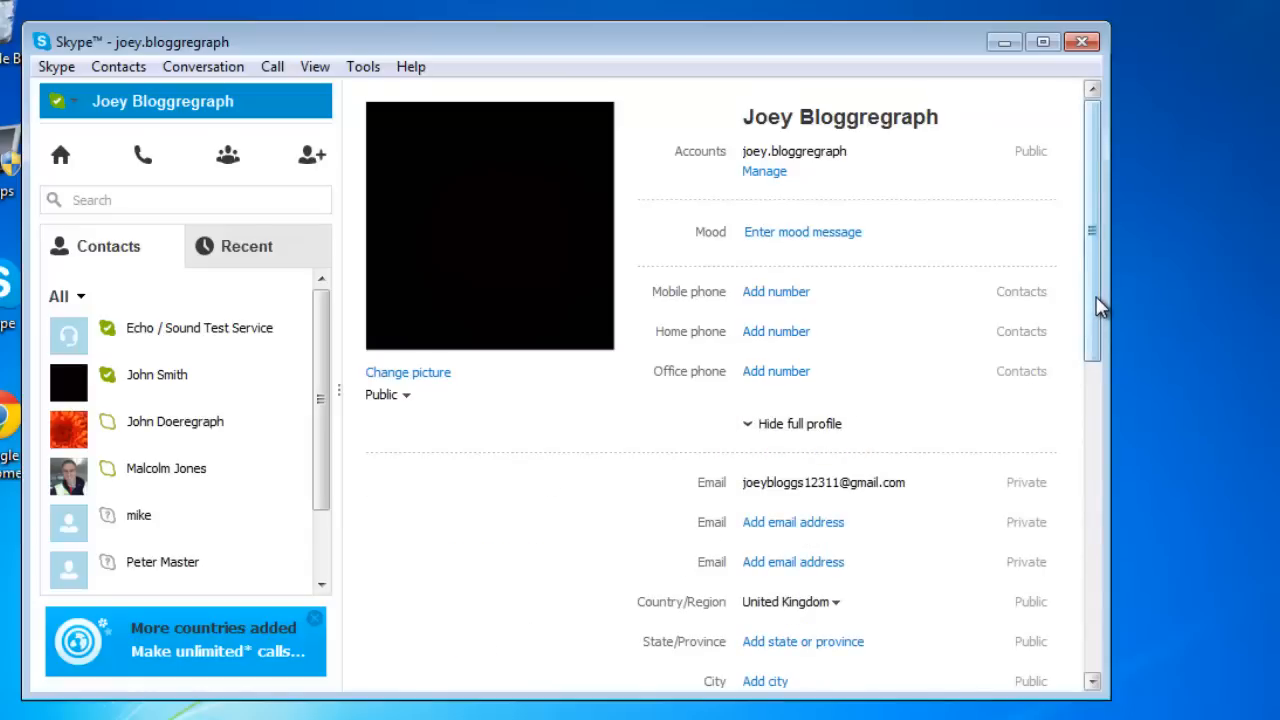
scroll("down", 3)
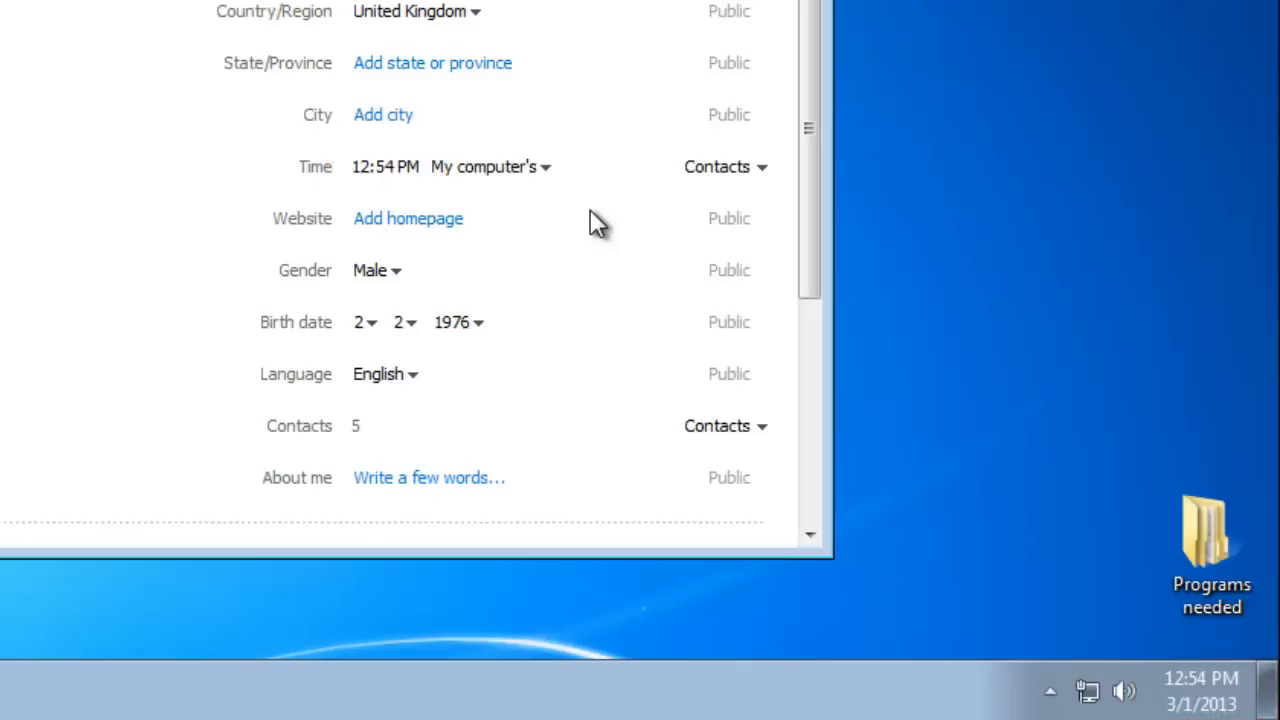
Expand the Time field's 'My computer's' list to browse the GMT offset choices.
left_click(545, 167)
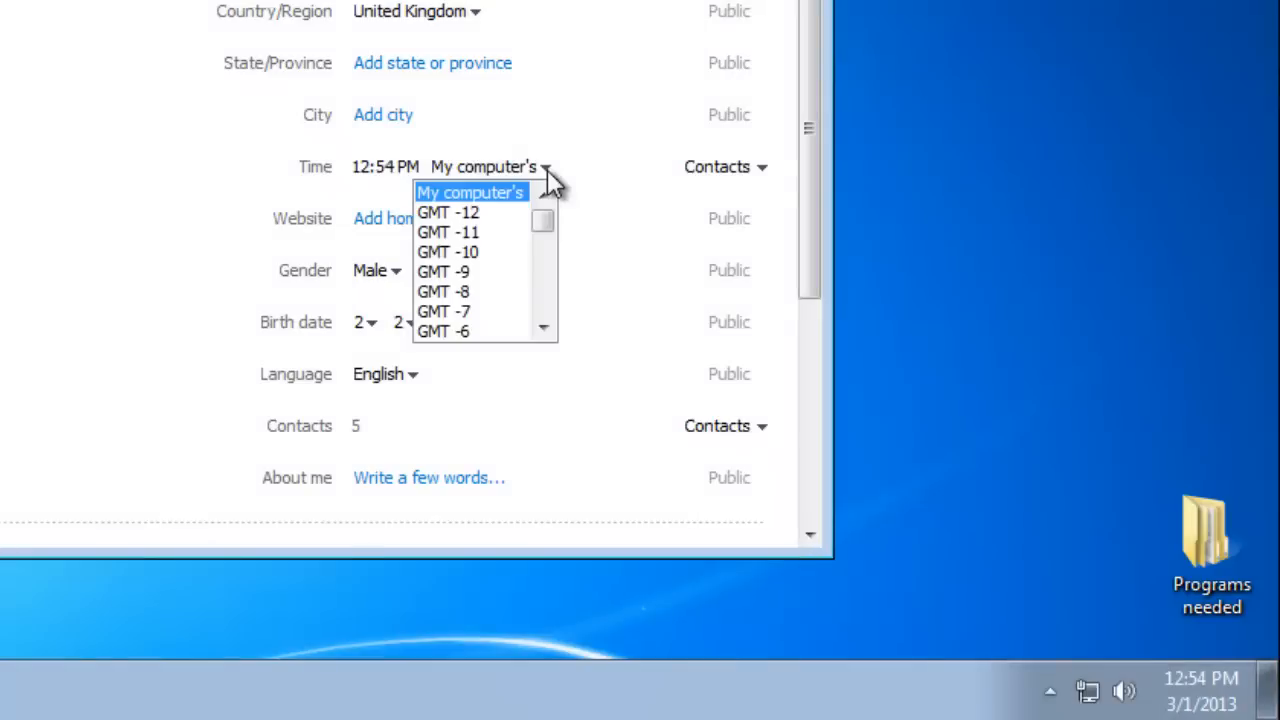
left_click(543, 326)
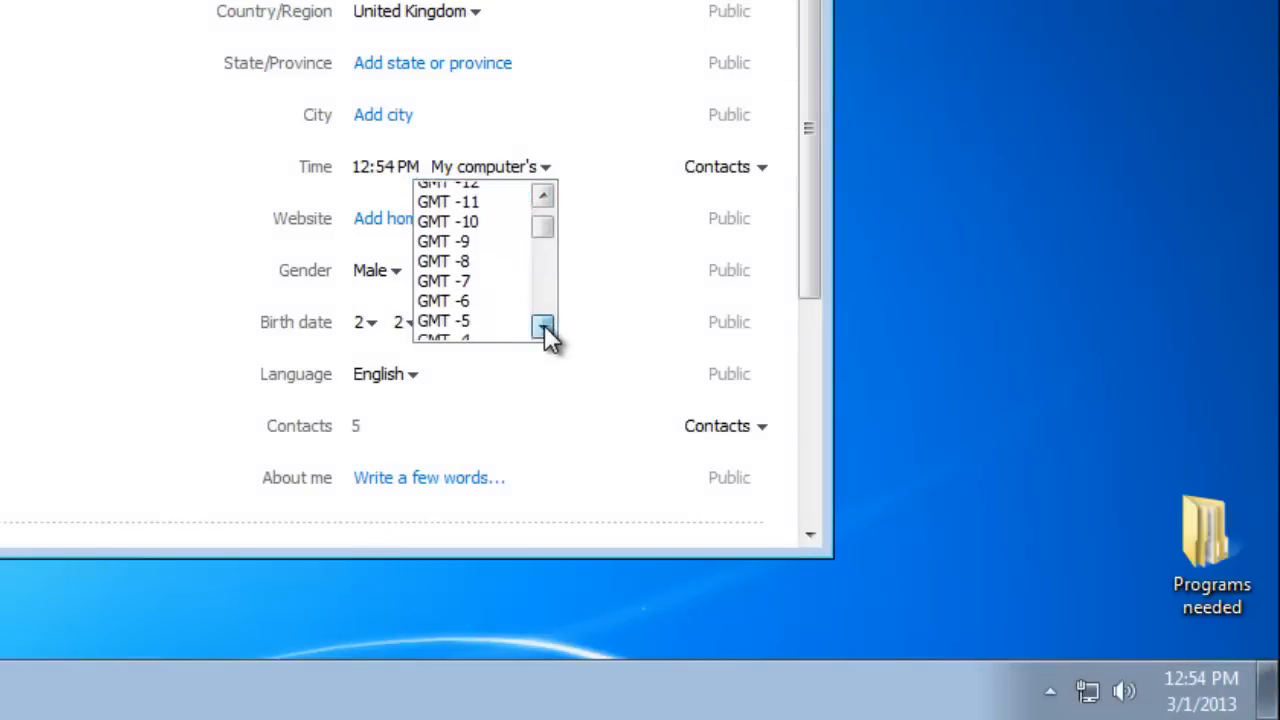